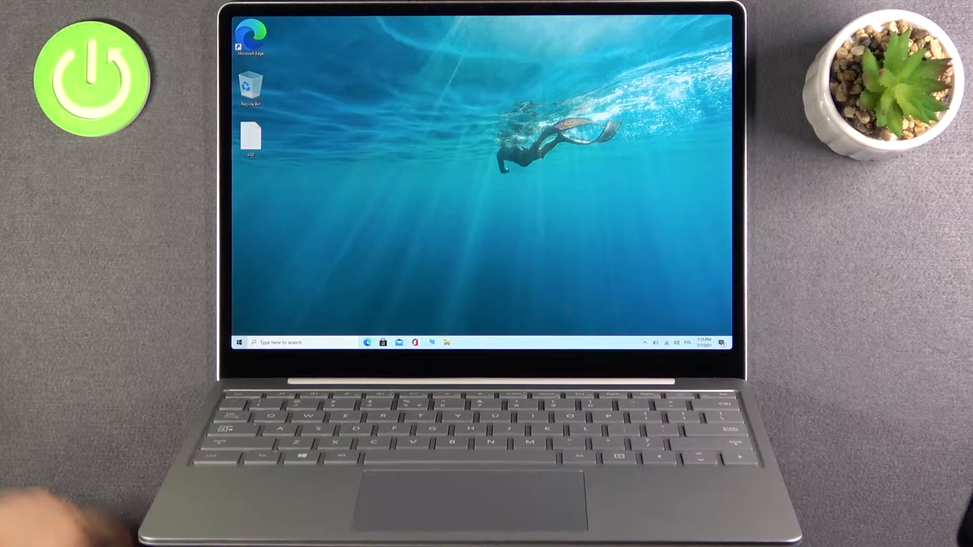
# - Open Windows Settings from Start and enter the System category's Display page
pyautogui.click(238, 342)
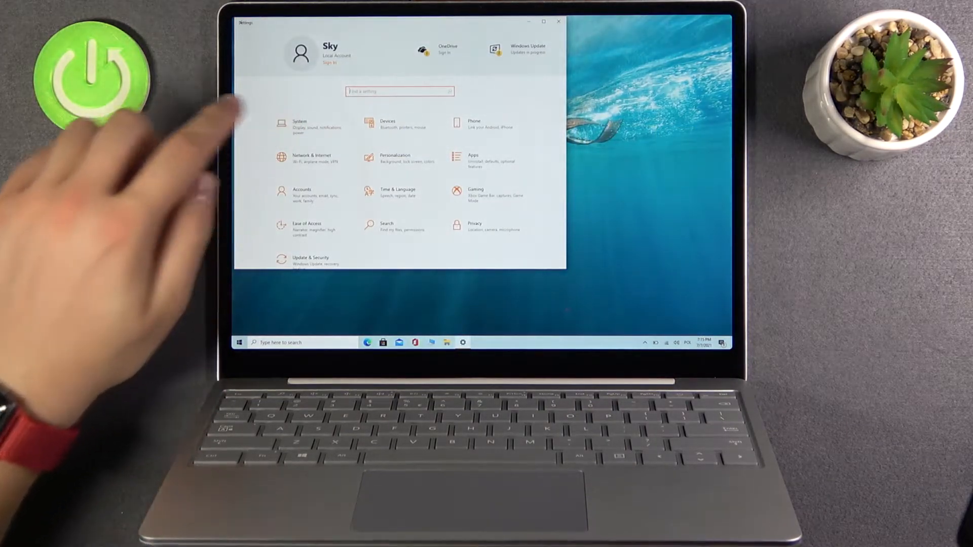
pyautogui.click(299, 124)
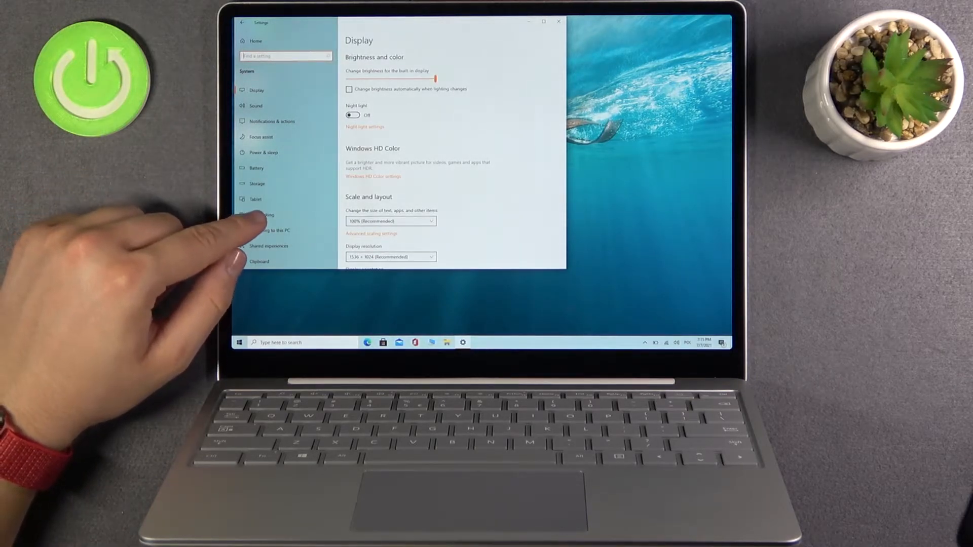
# - Switch to the Multitasking page, showing Snap windows on with its three sub-options checked
pyautogui.click(263, 215)
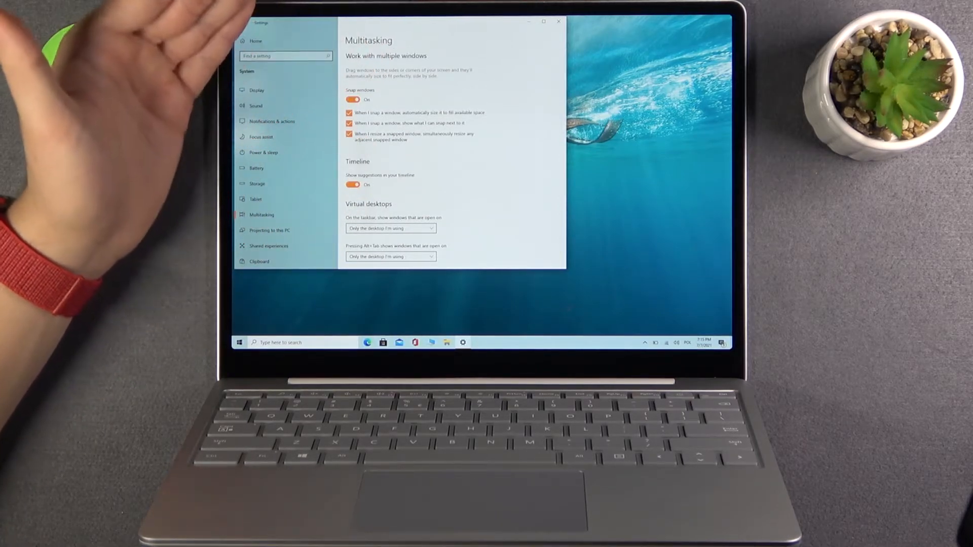
pyautogui.click(353, 99)
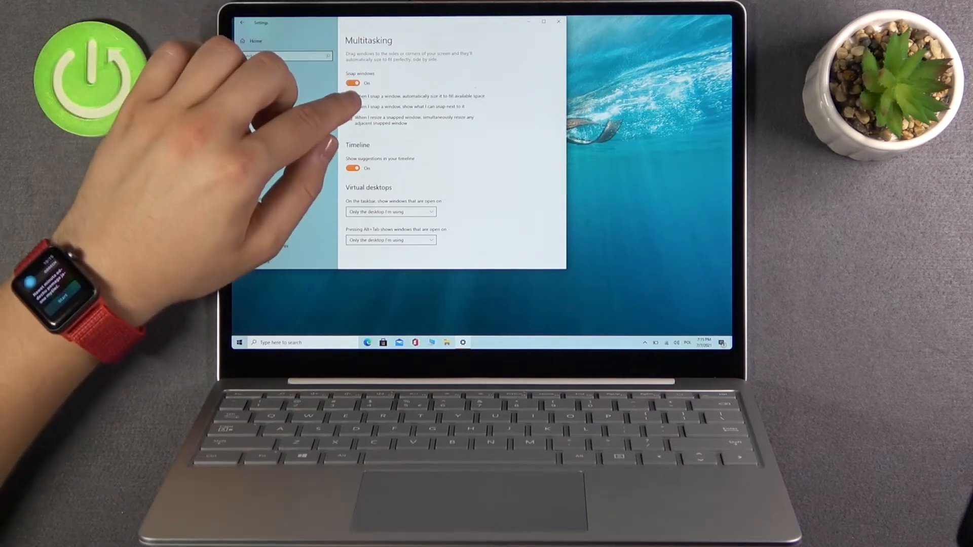
pyautogui.click(349, 96)
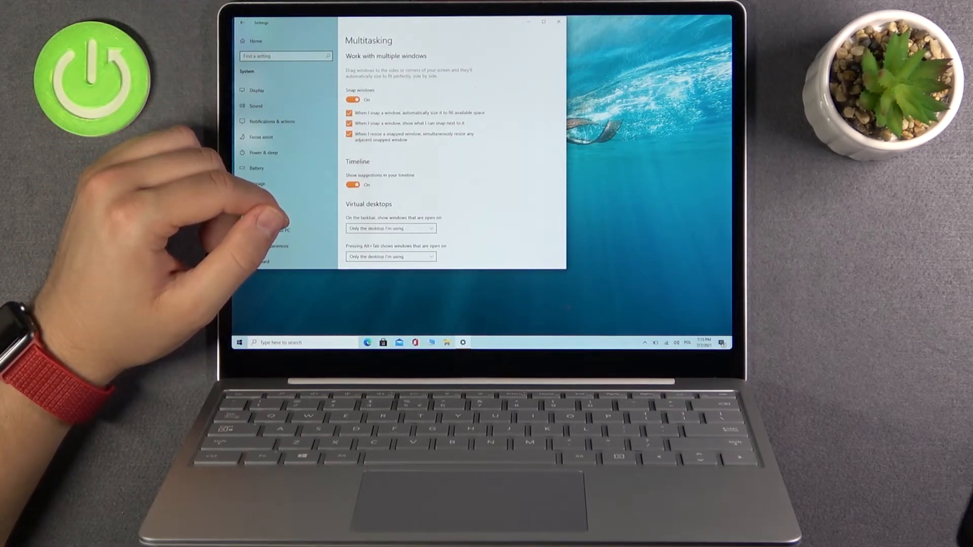
pyautogui.scroll(-3)
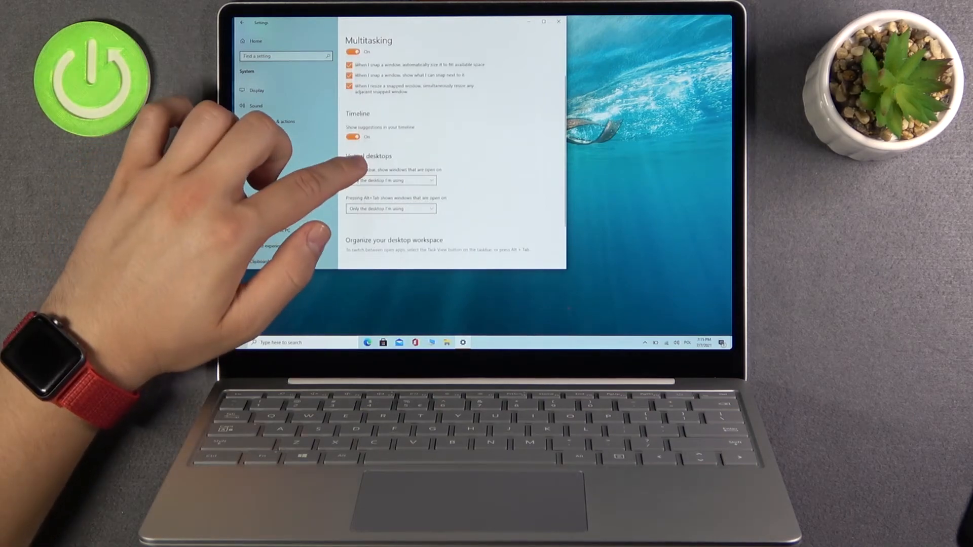